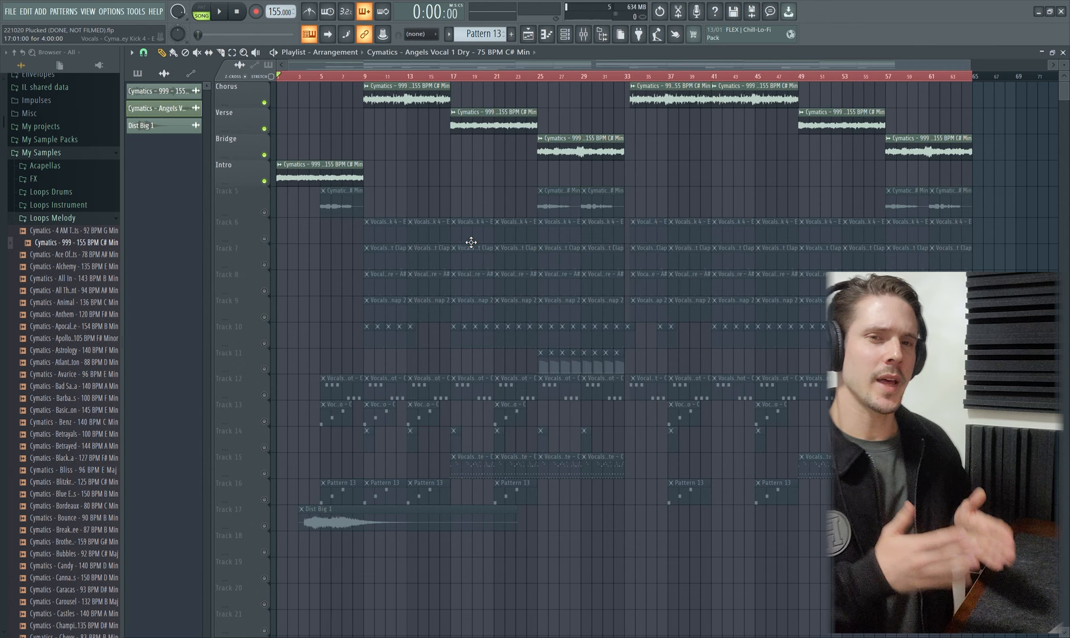
- Play the Song-mode arrangement and open the chopped Angels vocal clip's settings
click(218, 12)
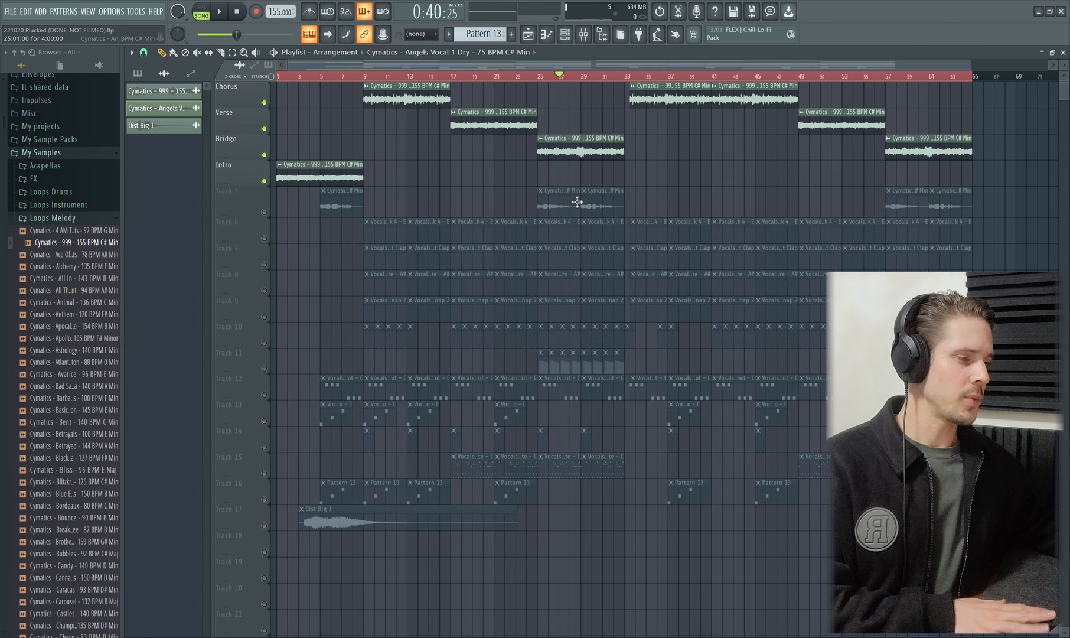
click(235, 12)
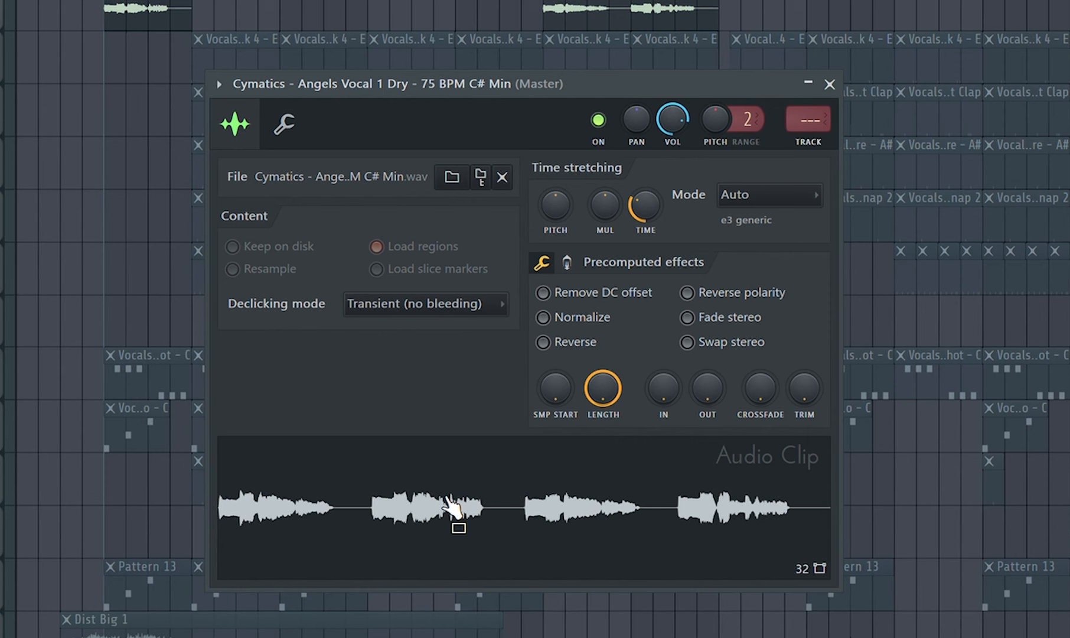
- Preview a phrase of the Angels Vocal 1 Dry waveform in its clip settings
click(829, 84)
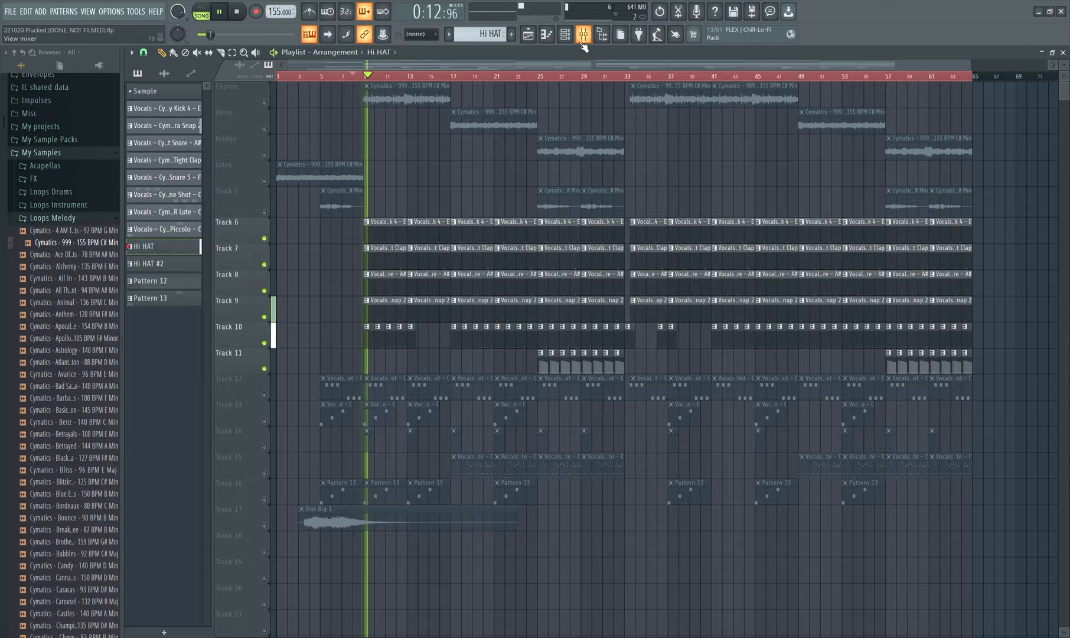
- Close the vocal clip window and play the arrangement from the chorus at bar 9
click(582, 34)
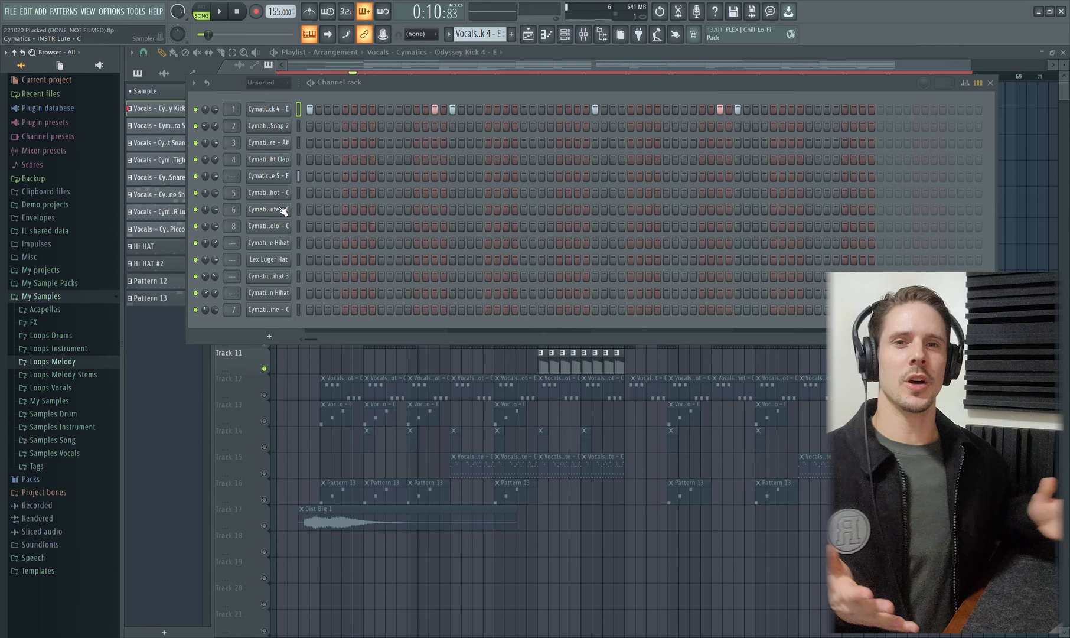
- Select the Lute instrument channel in the Channel Rack
click(990, 82)
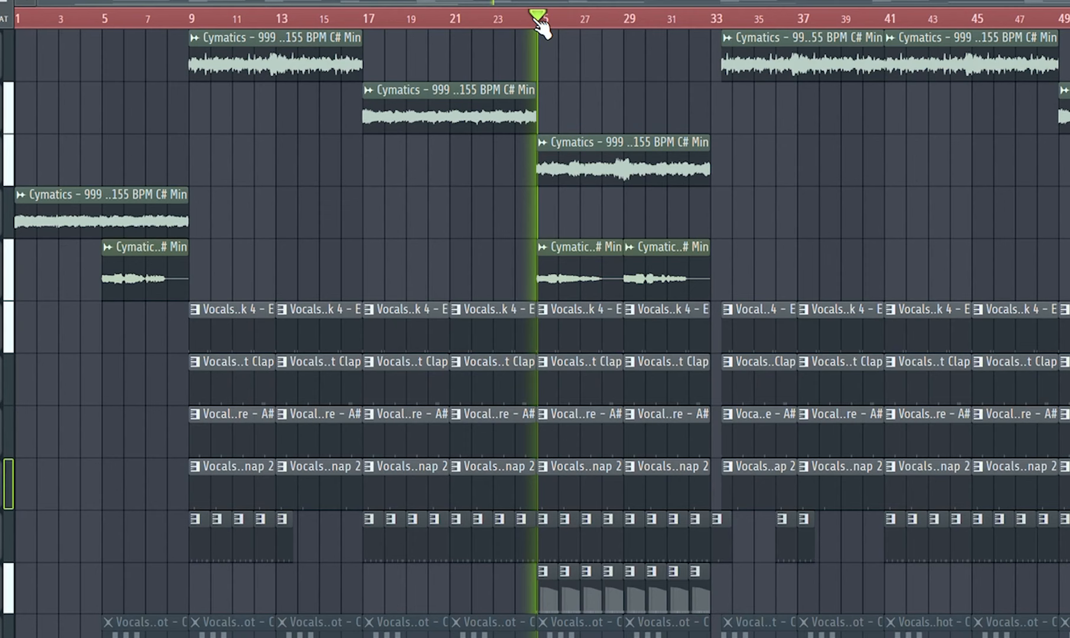
- Move the playhead to bar 25, the start of the bridge vocal section
click(598, 14)
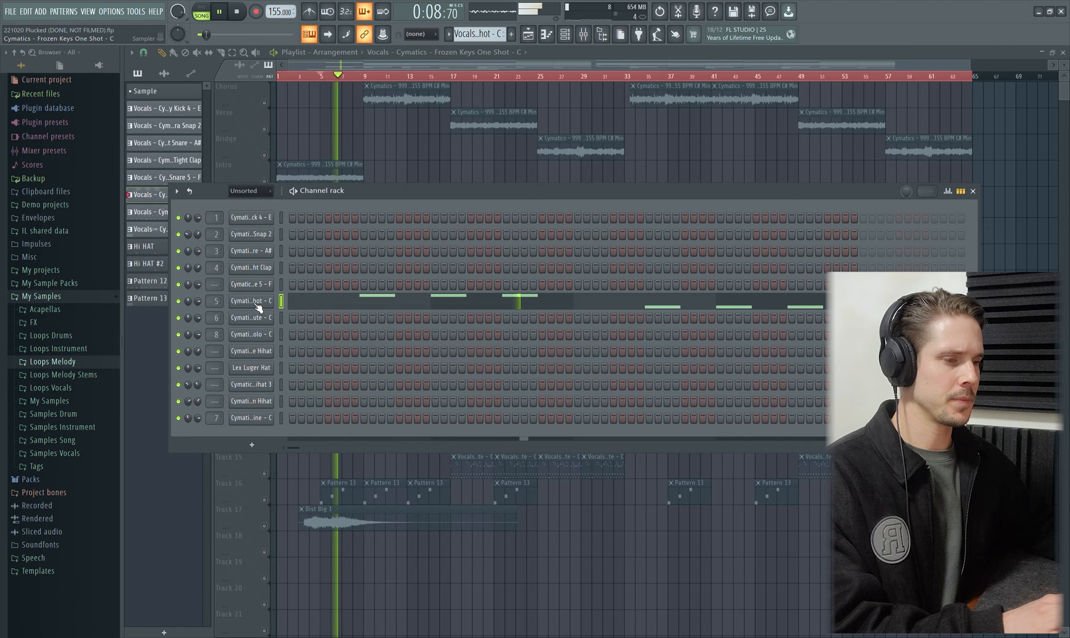
- Open the Frozen Keys piano one-shot channel's settings while the song plays
double_click(250, 300)
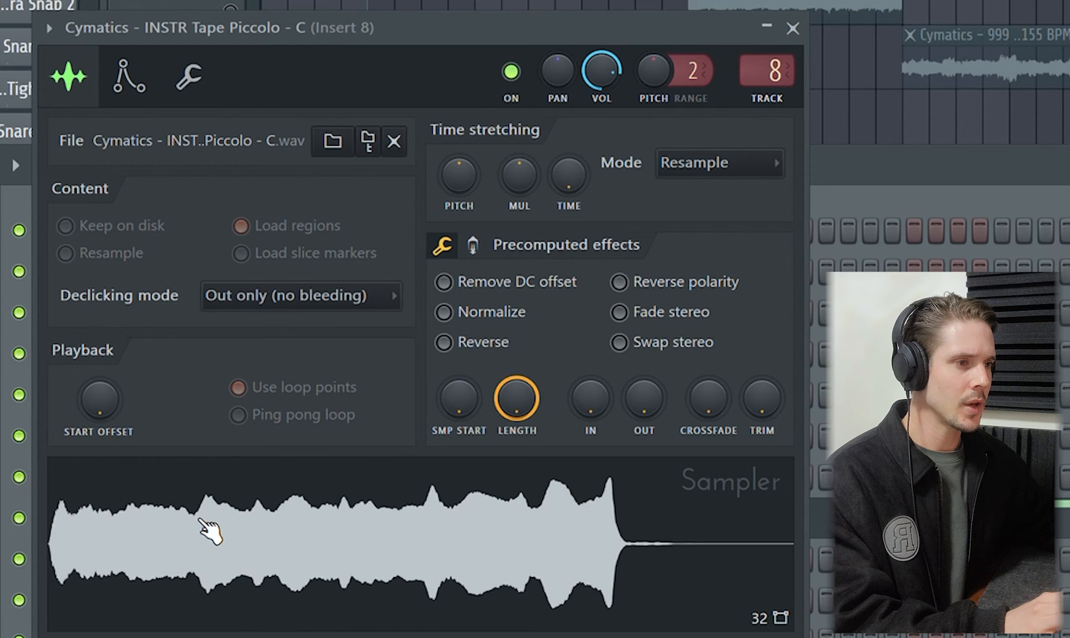
- Preview the Tape Piccolo sample waveform in its sampler settings
click(793, 27)
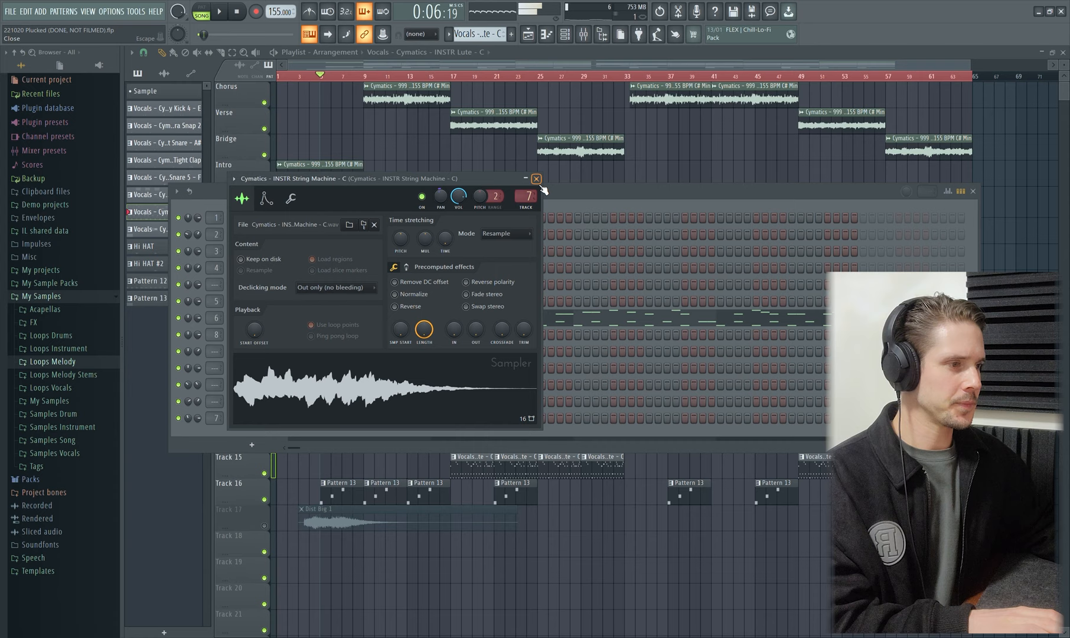
- Close the String Machine sampler window
click(535, 179)
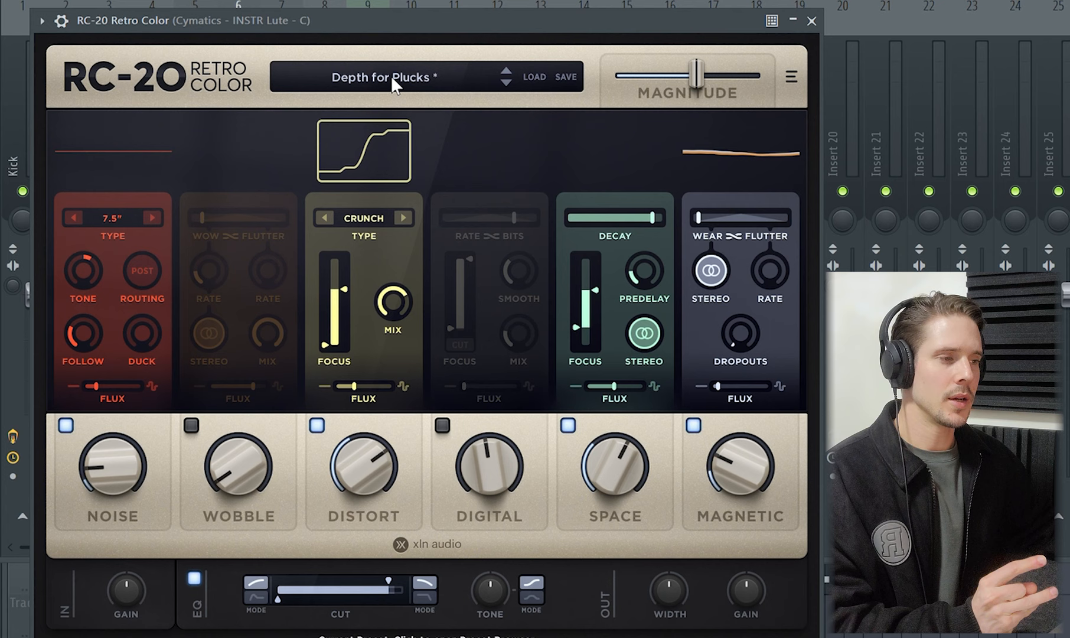
- Browse RC-20 Retro Color presets on the Lute insert, choosing Depth for Plucks
click(811, 21)
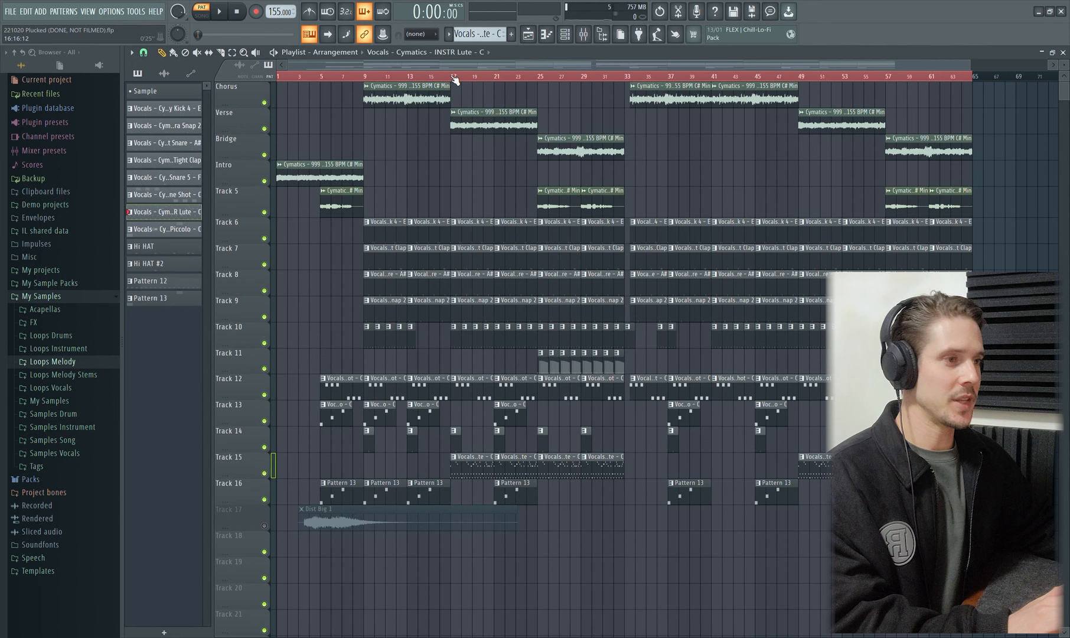
- Play the full arrangement in Song mode from just before the chorus at bar 8
click(199, 12)
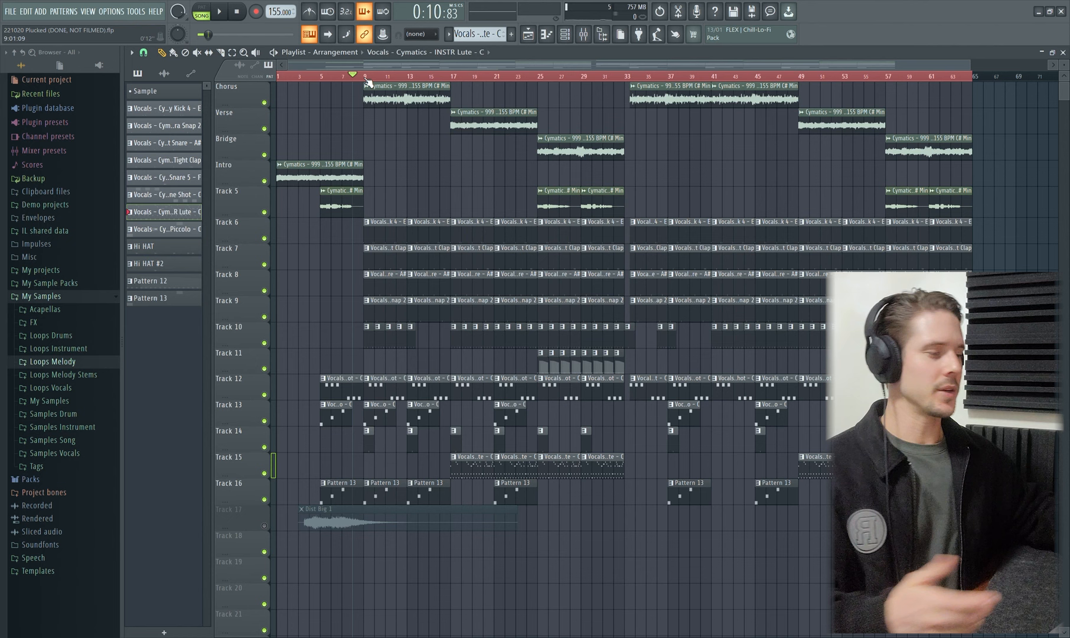